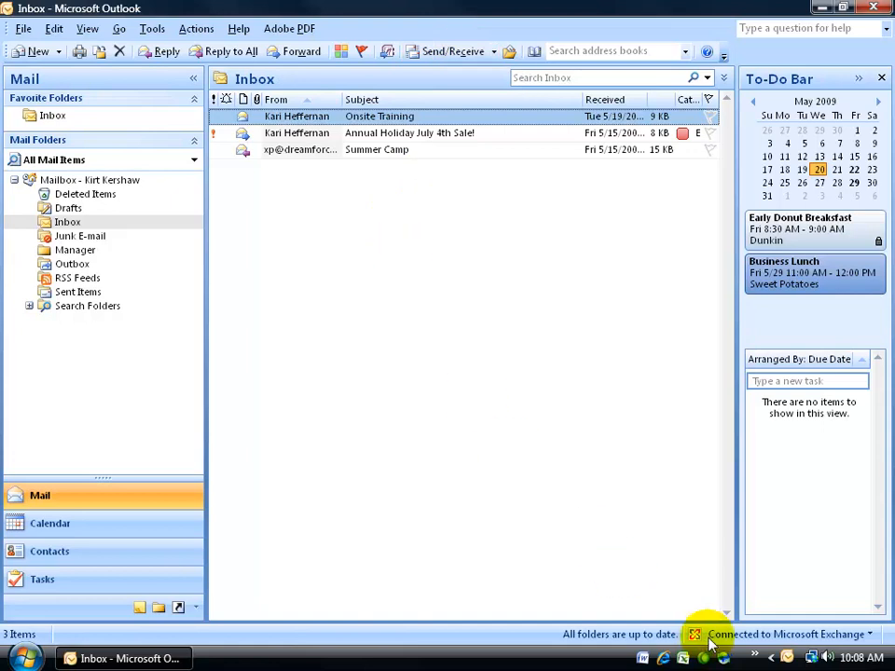
pyautogui.moveTo(856, 652)
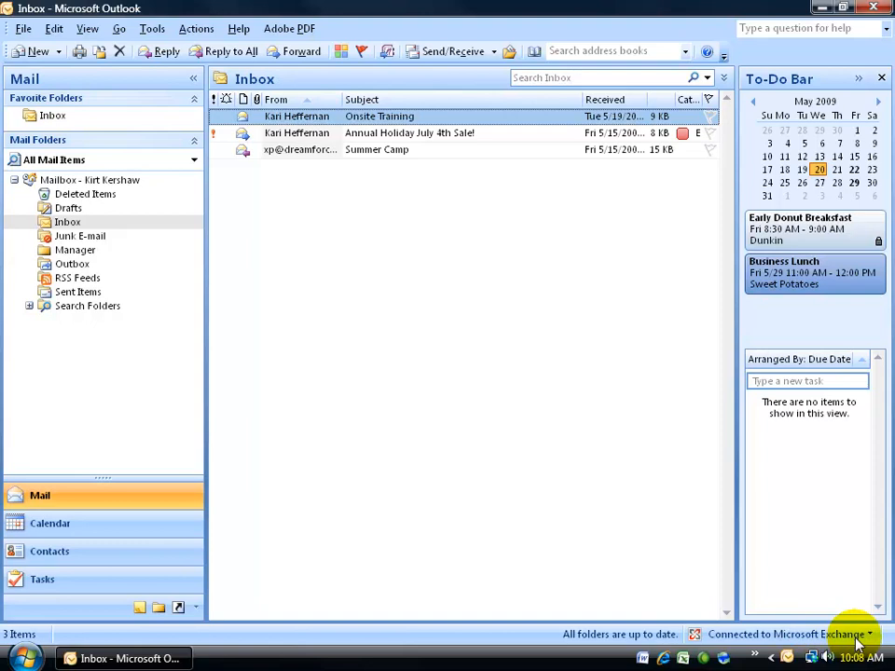
pyautogui.moveTo(570, 462)
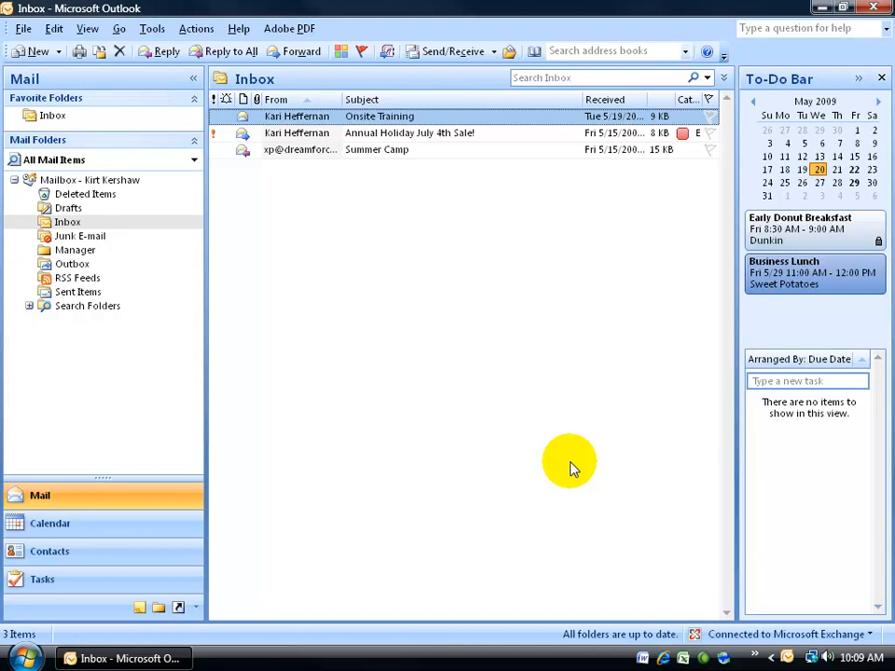
pyautogui.moveTo(757, 645)
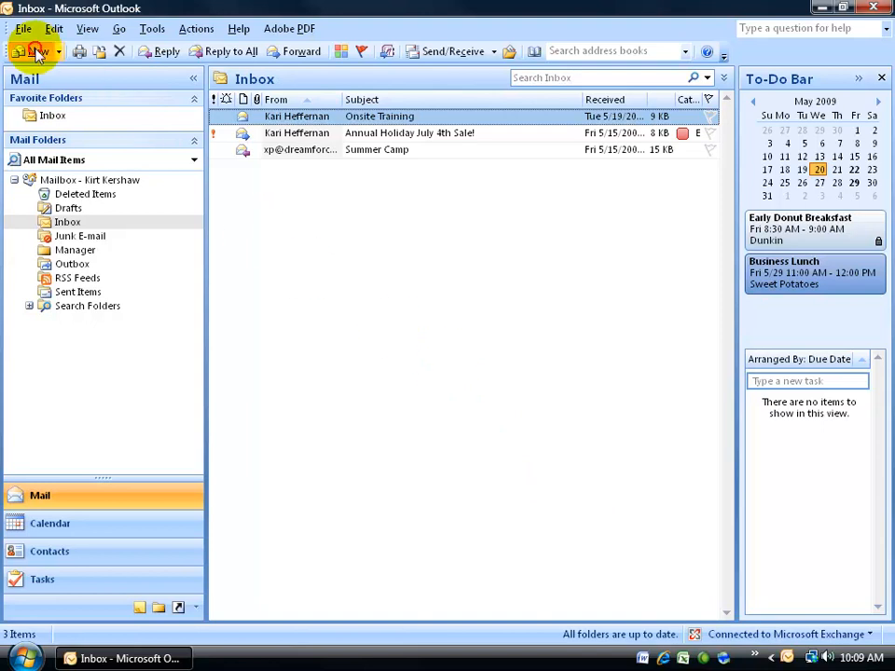
# Open the Tools menu in Outlook's menu bar.
pyautogui.click(38, 49)
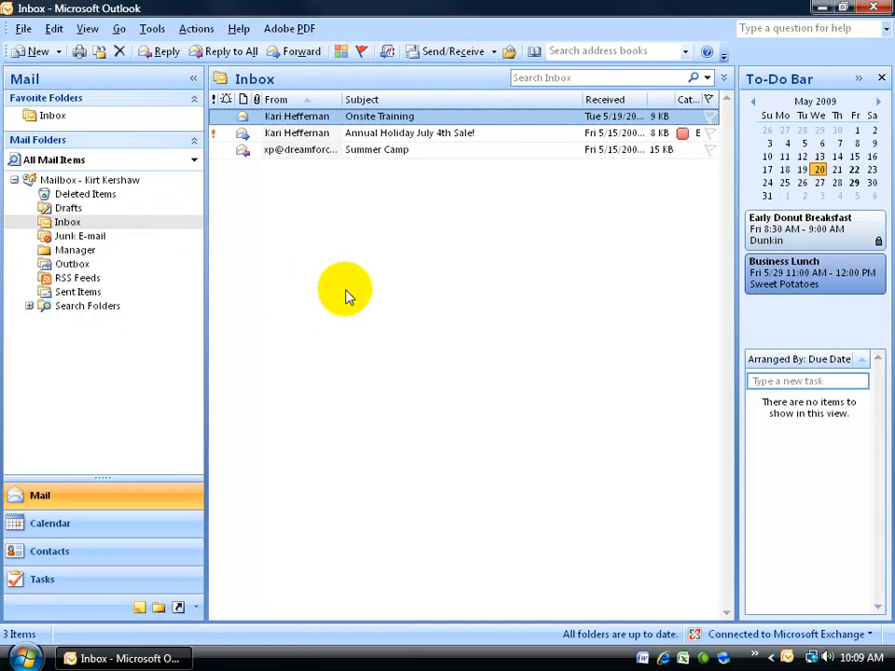
pyautogui.moveTo(379, 269)
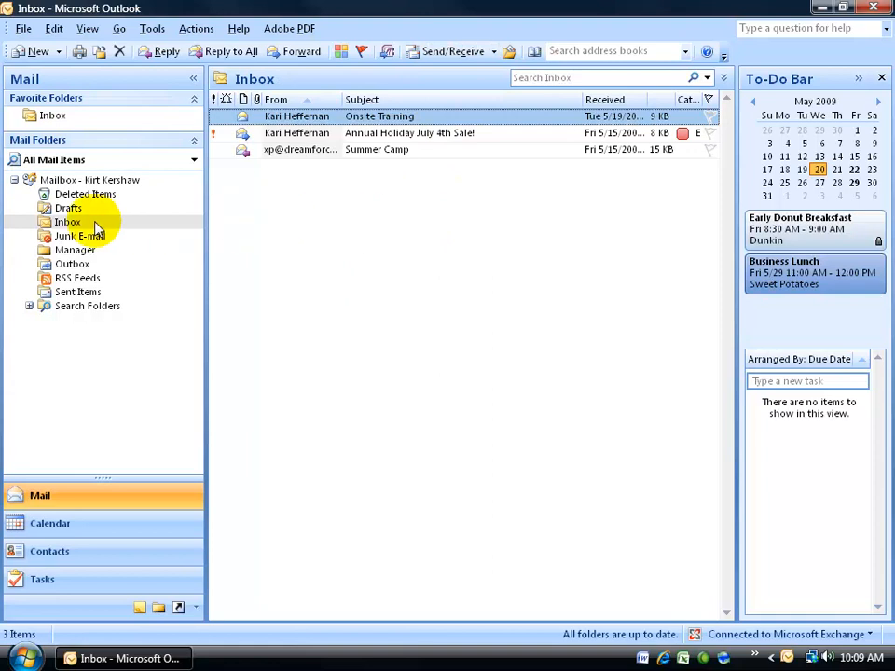
pyautogui.moveTo(317, 230)
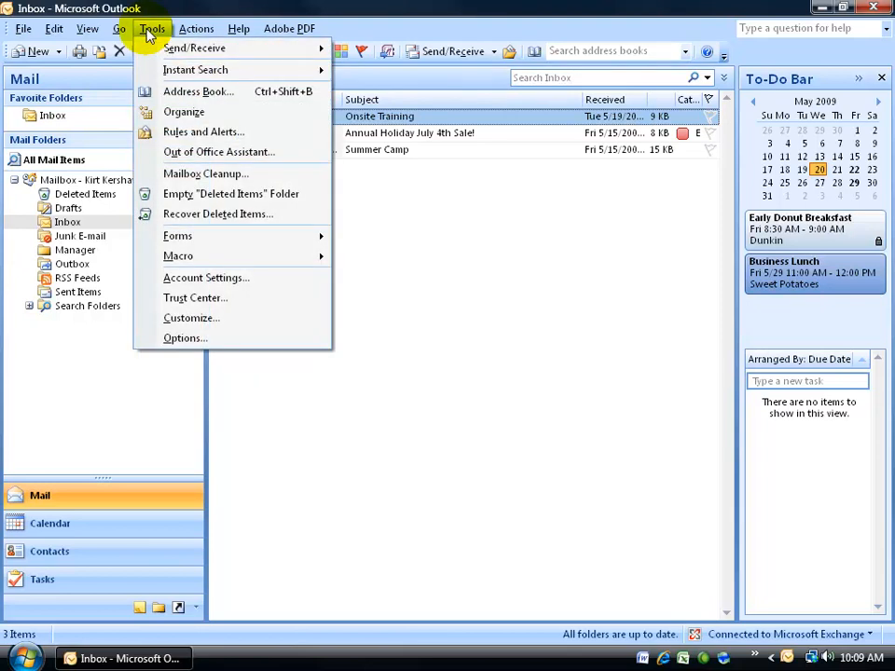
# Show the Mail Setup options, with Send immediately when connected turned on.
pyautogui.click(185, 339)
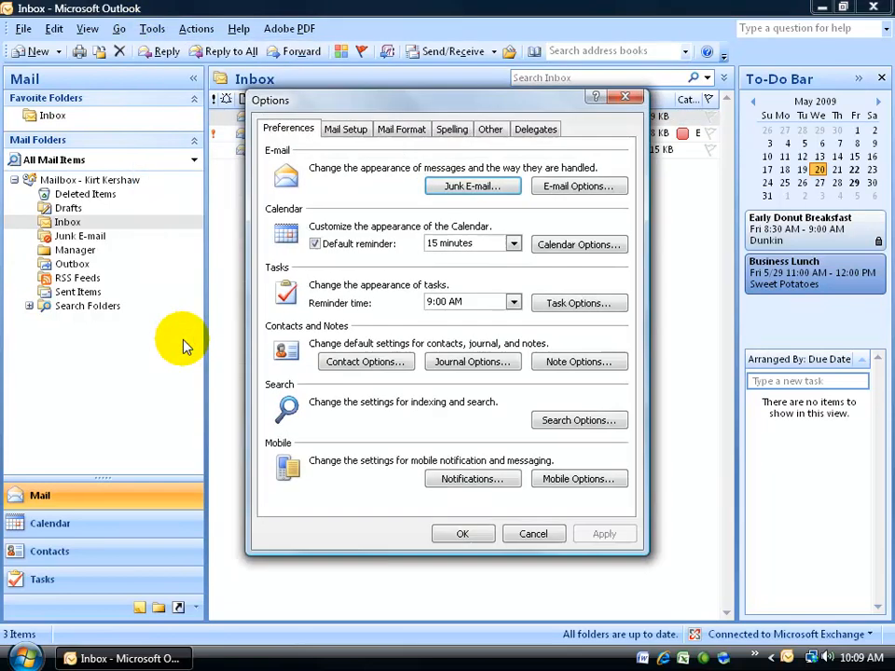
pyautogui.click(346, 129)
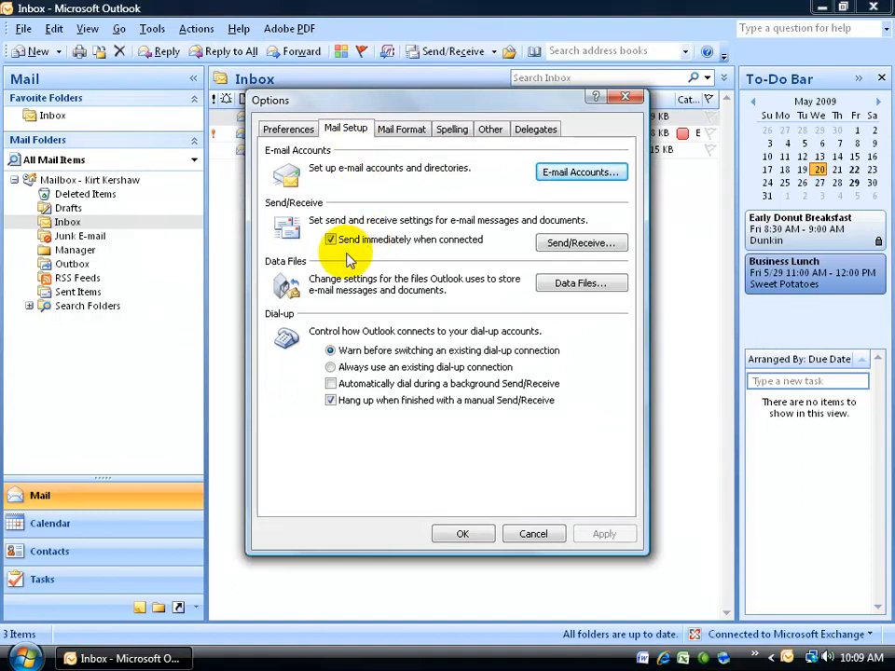
pyautogui.moveTo(401, 265)
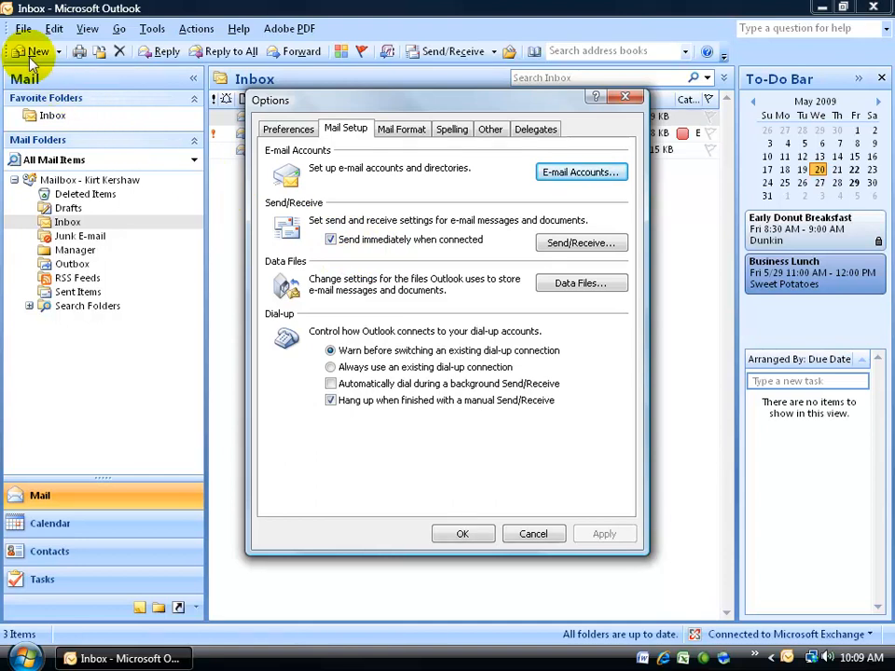
pyautogui.moveTo(231, 266)
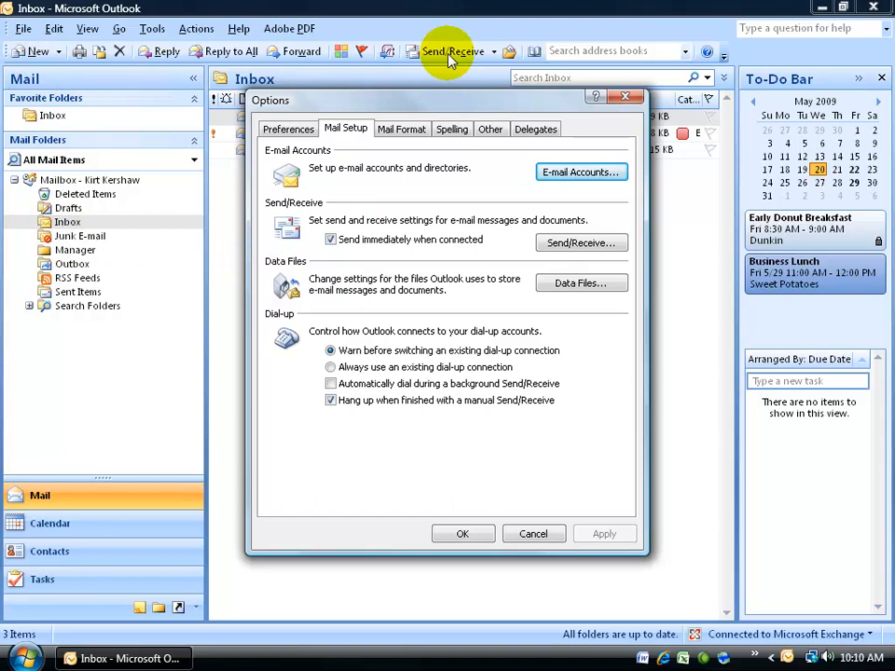
# Schedule automatic send/receive every 5 minutes for the All Accounts group.
pyautogui.click(581, 242)
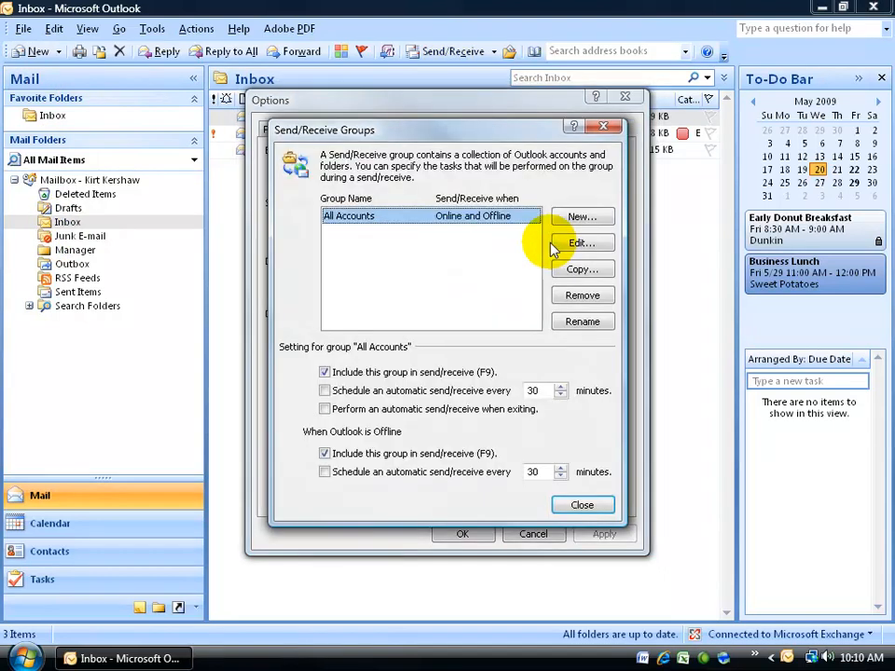
pyautogui.click(324, 390)
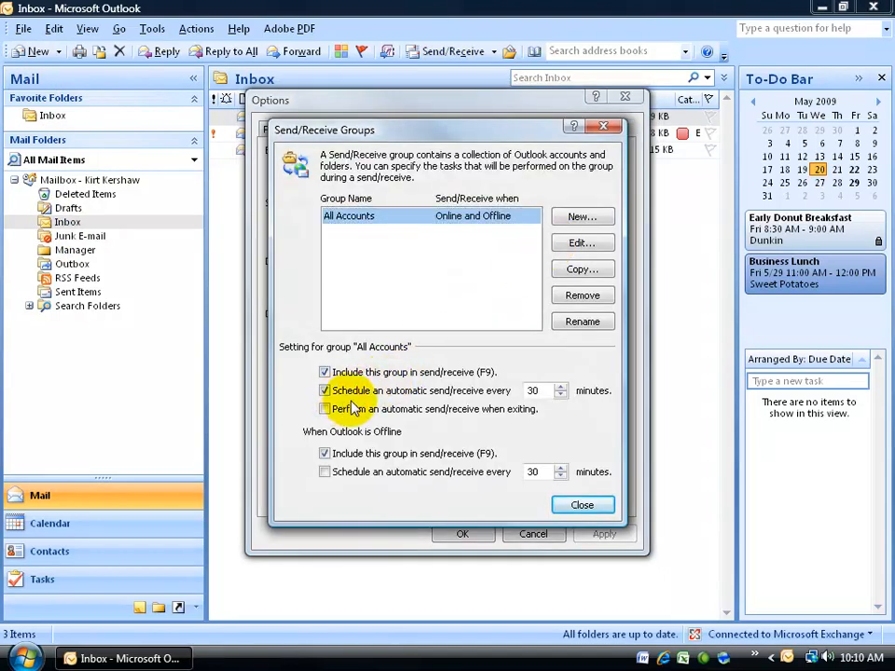
pyautogui.moveTo(467, 404)
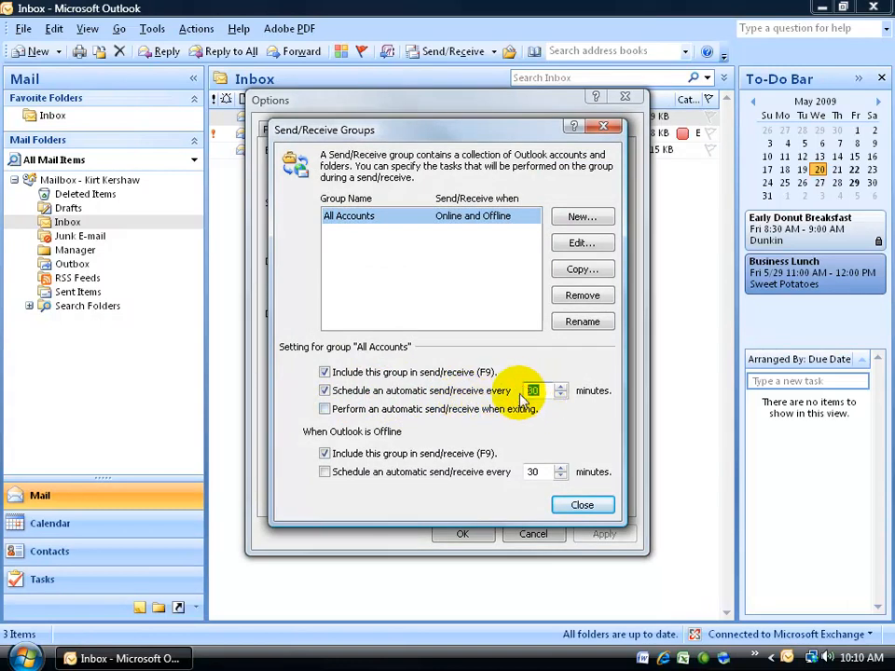
pyautogui.write('5')
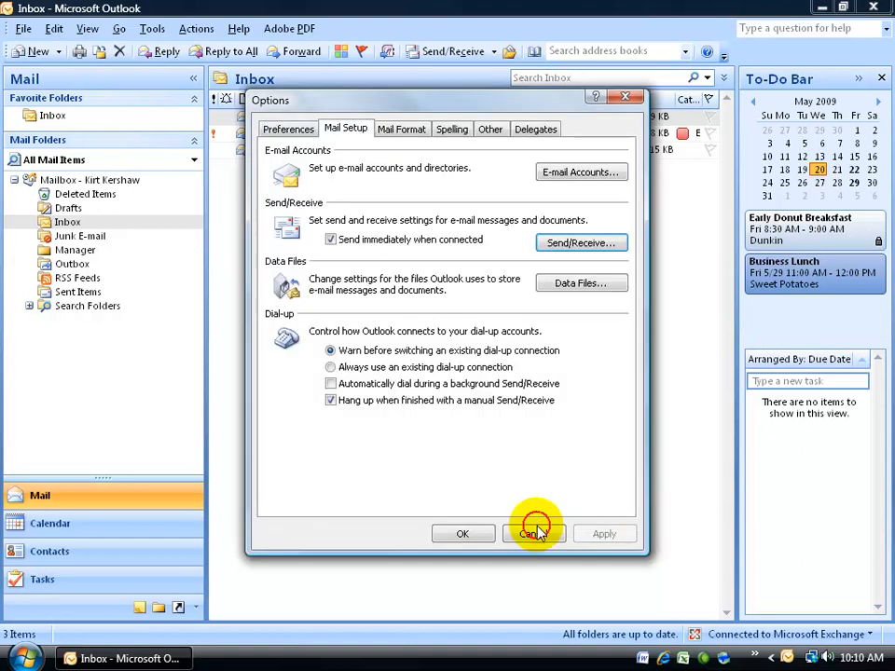
# Close the Options dialog, then open and close a blank new message.
pyautogui.click(534, 533)
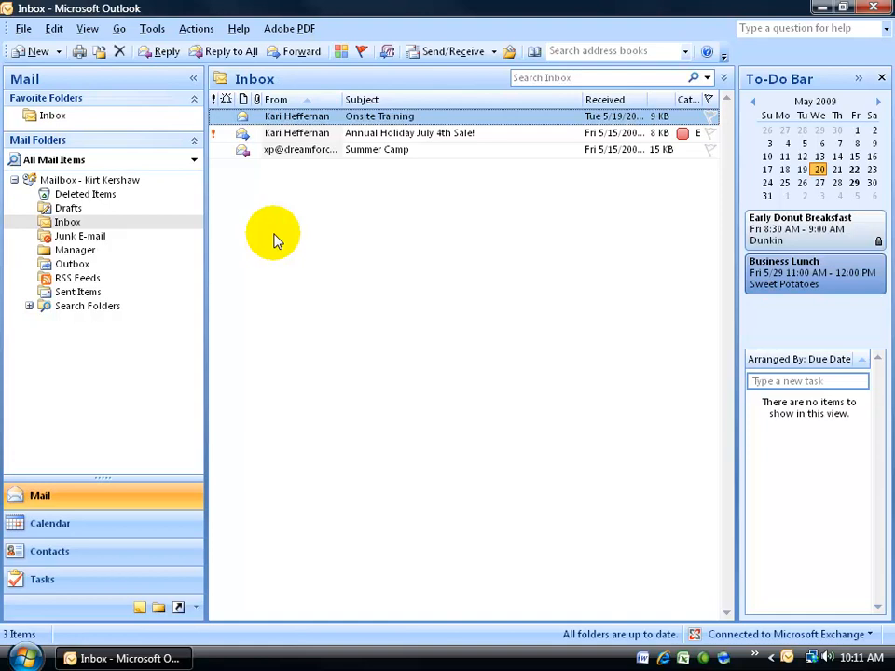
pyautogui.click(23, 51)
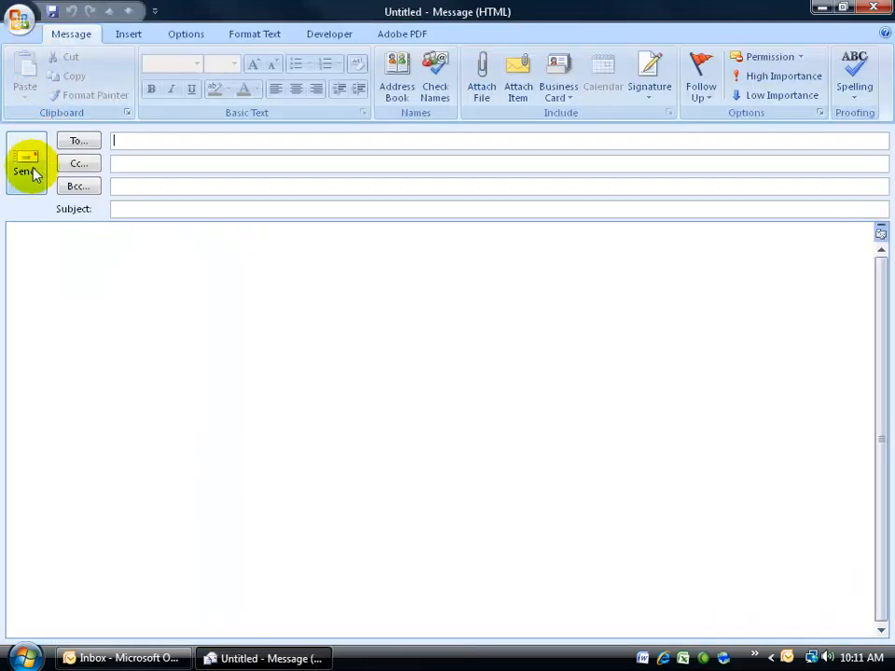
pyautogui.click(25, 166)
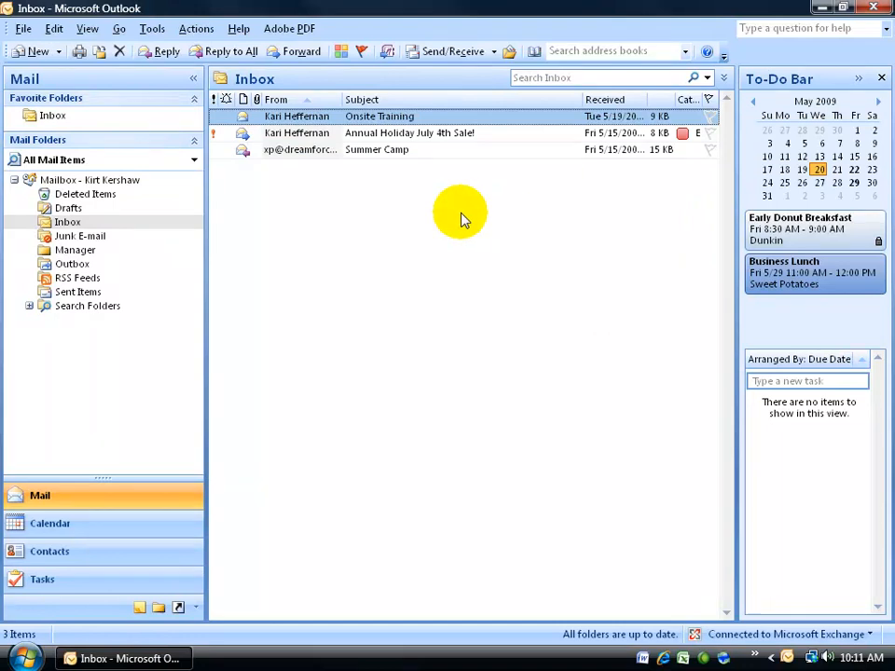
pyautogui.moveTo(427, 211)
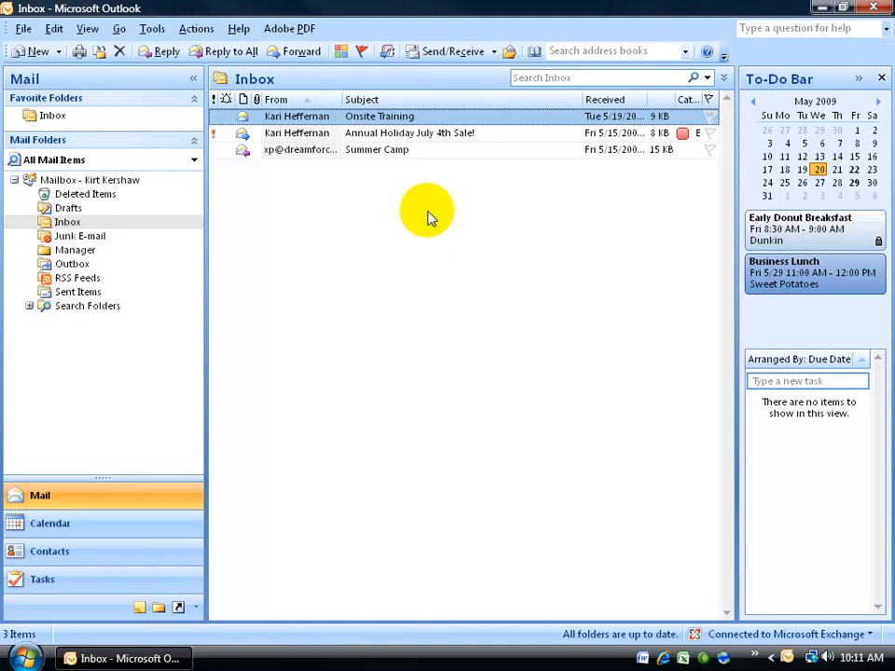
pyautogui.moveTo(215, 266)
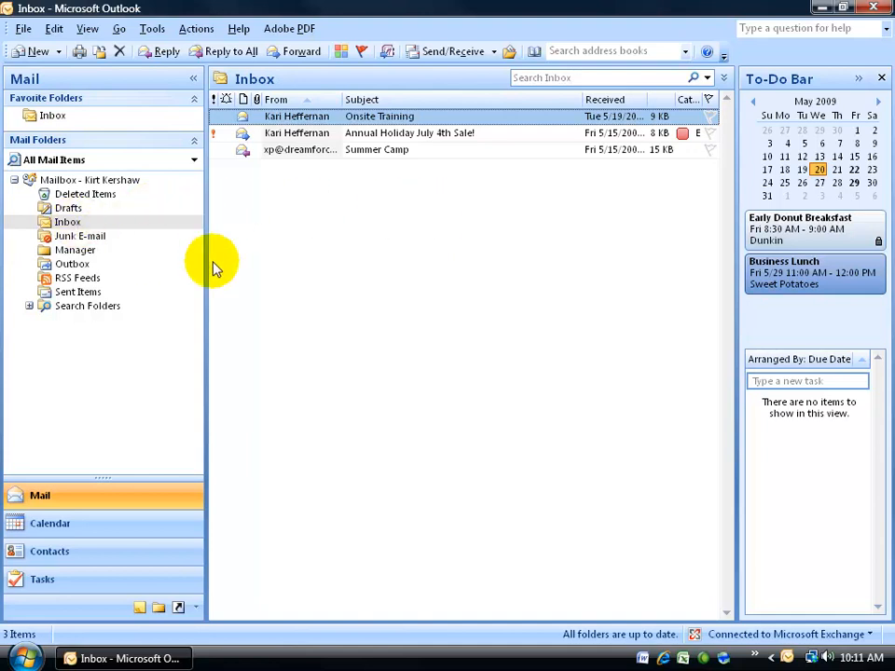